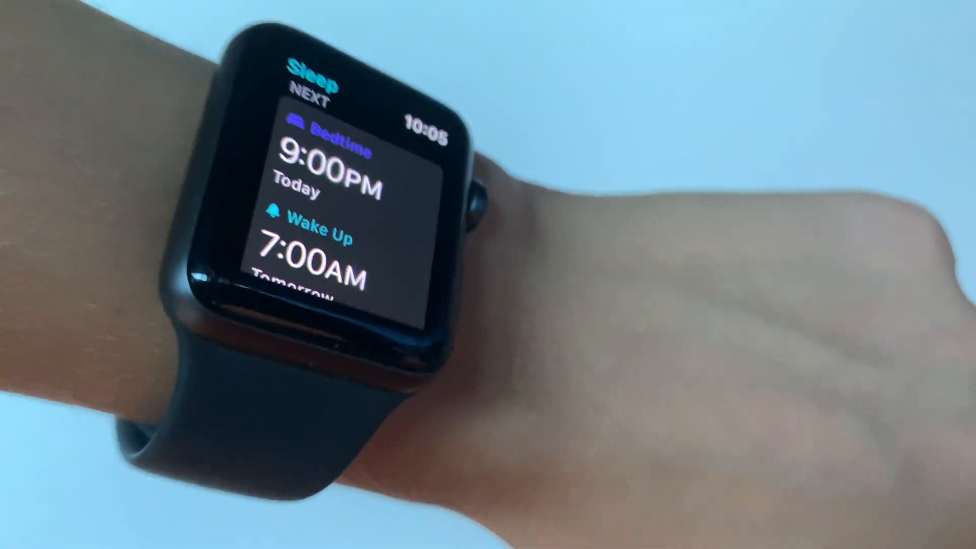
scroll("down", 3)
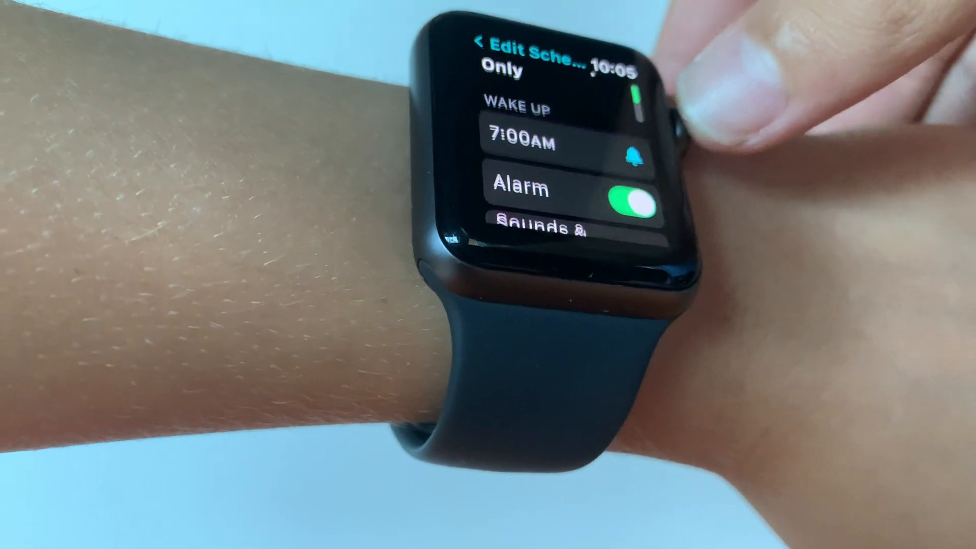
scroll("down", 3)
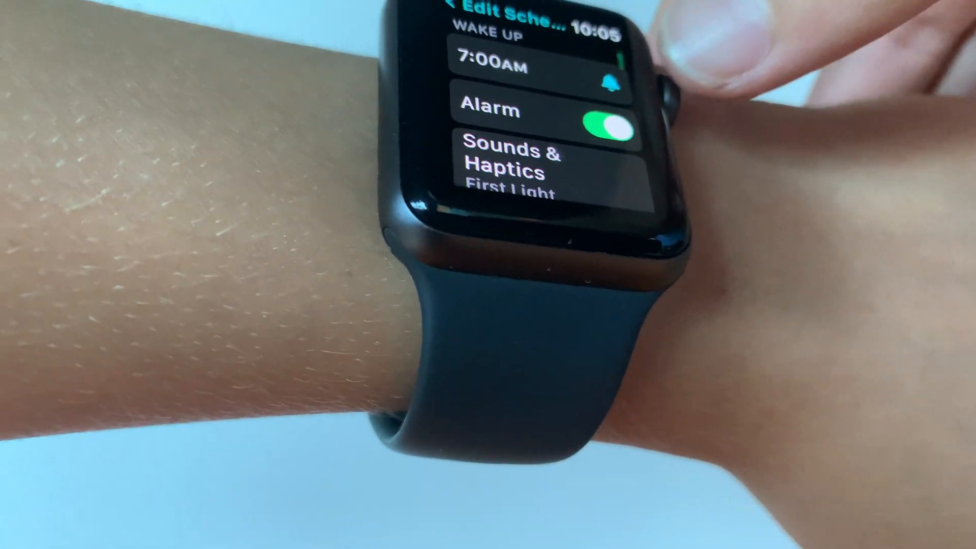
scroll("down", 3)
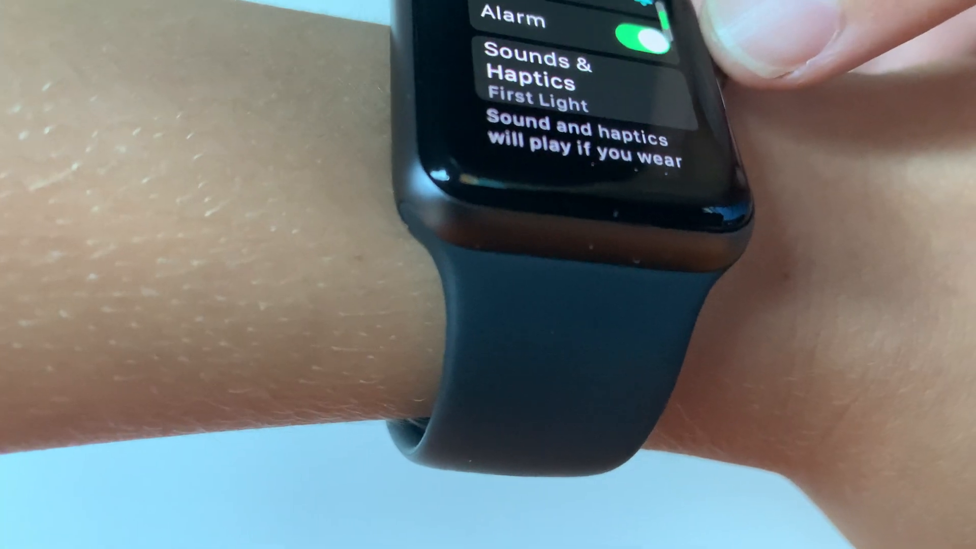
scroll("down", 3)
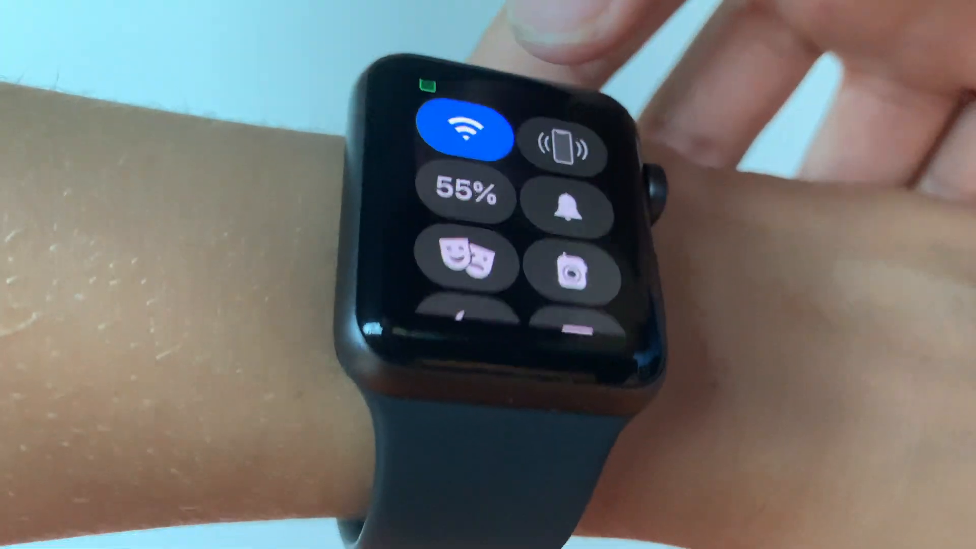
scroll("down", 3)
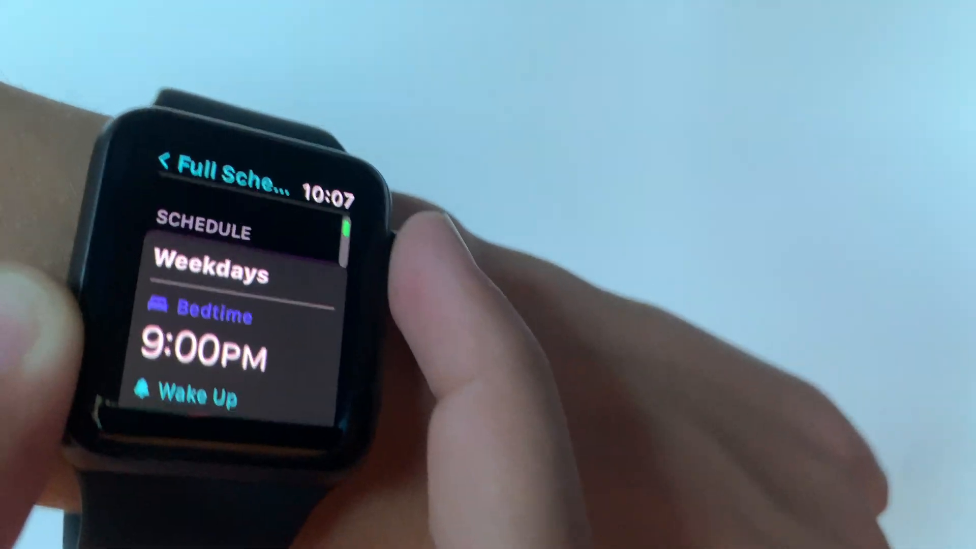
scroll("down", 3)
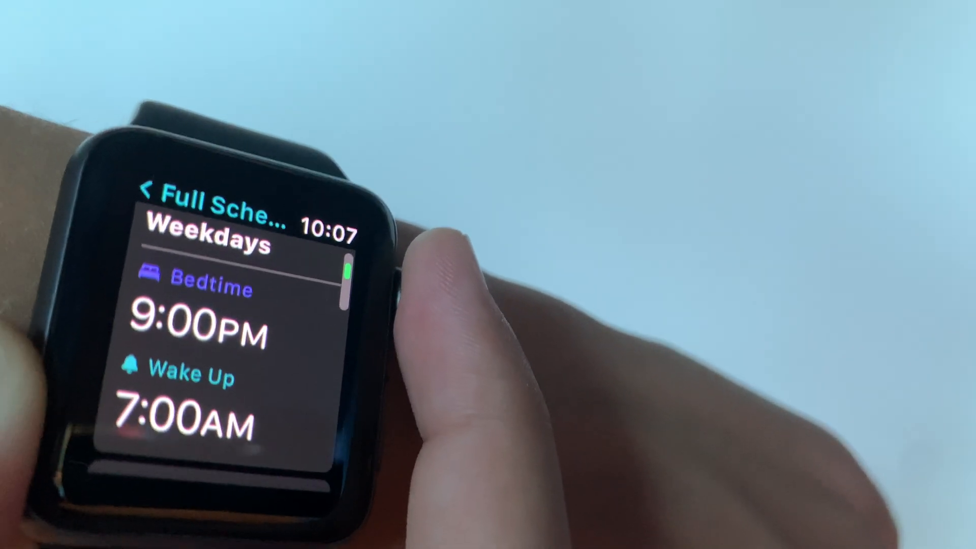
scroll("down", 3)
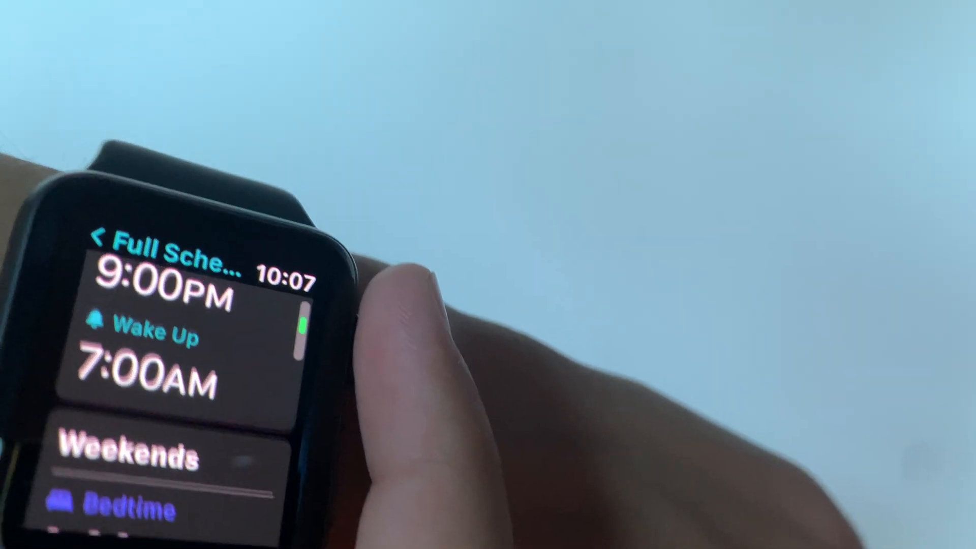
scroll("down", 3)
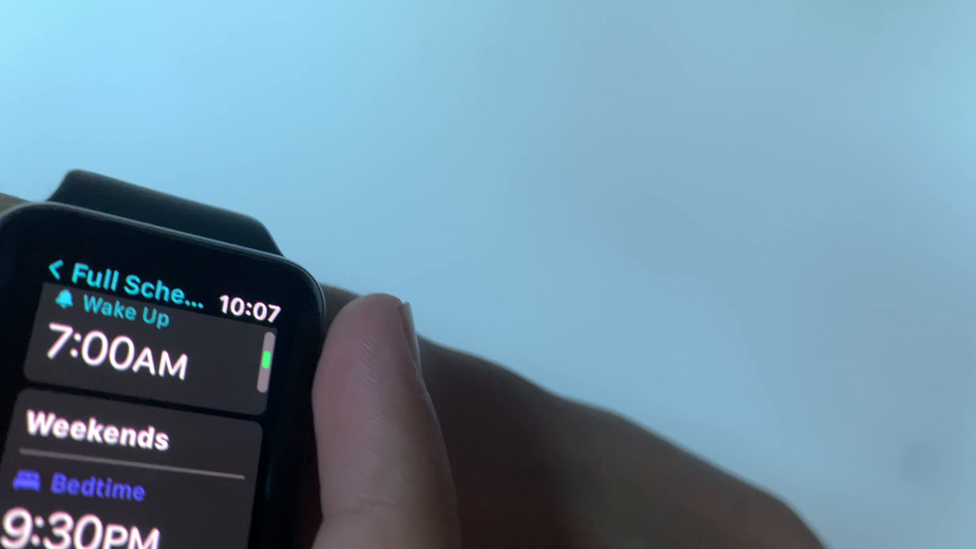